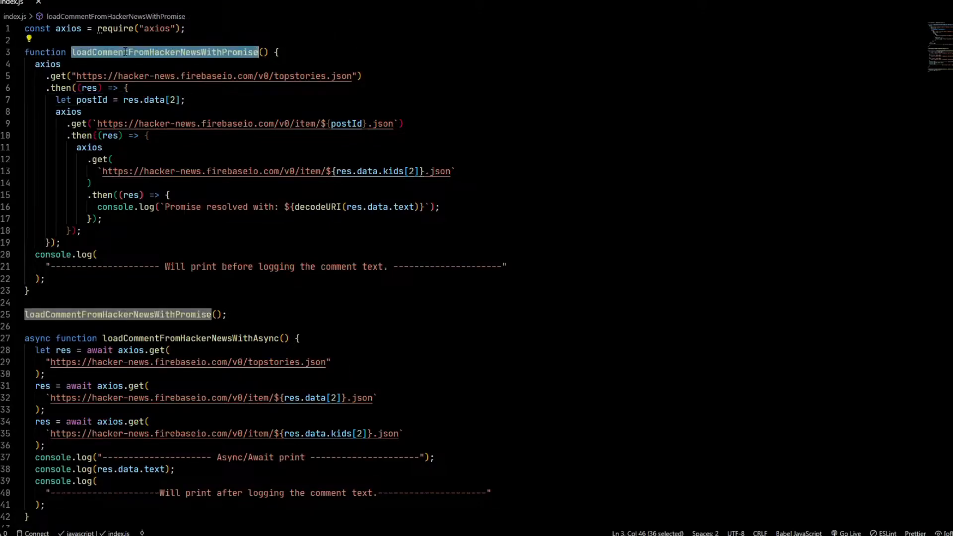
Step: Review the promise-based loadCommentFromHackerNews function and the message logged after the comment
double_click(190, 338)
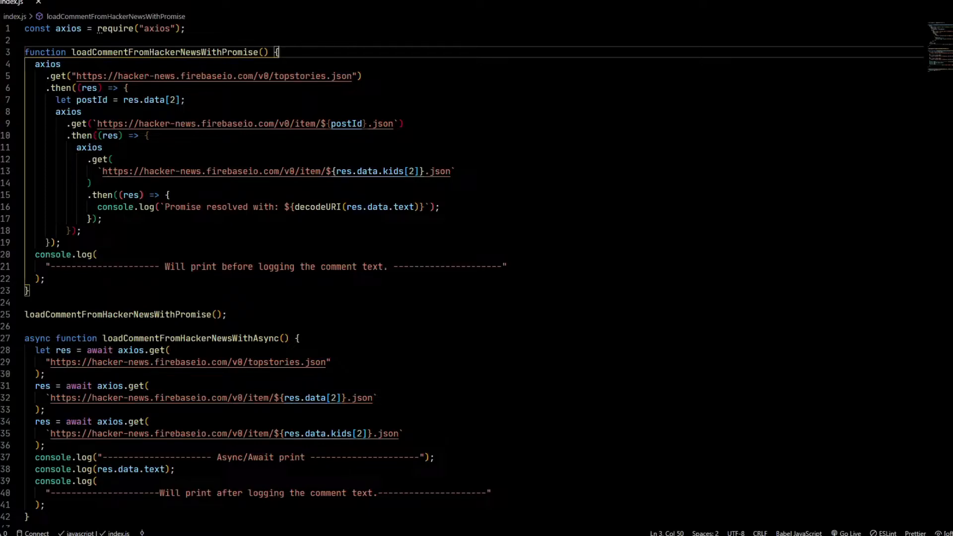
scroll("down", 3)
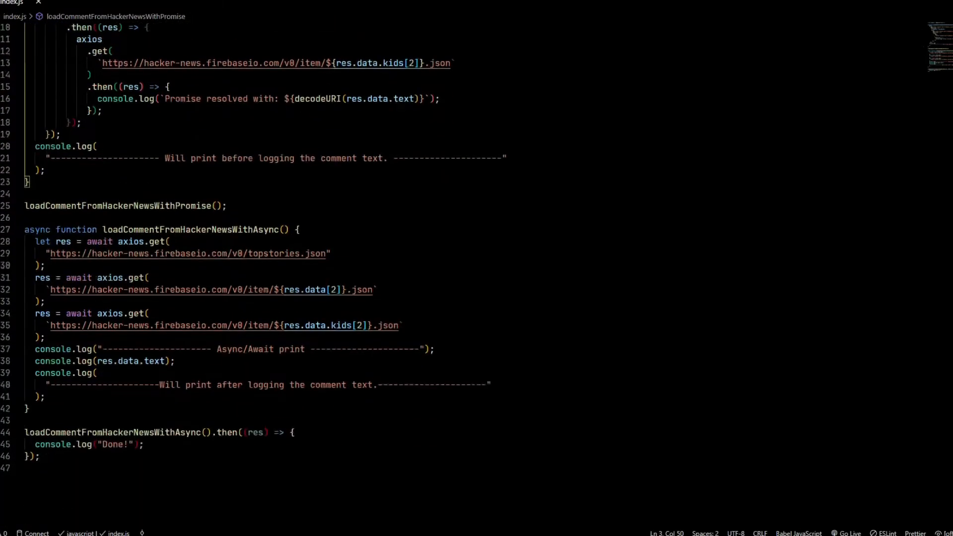
scroll("down", 3)
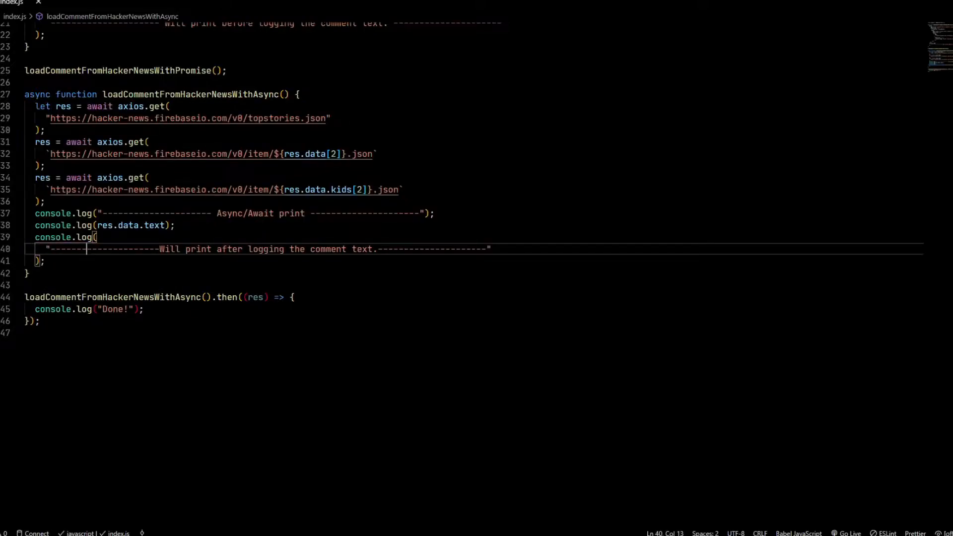
double_click(62, 106)
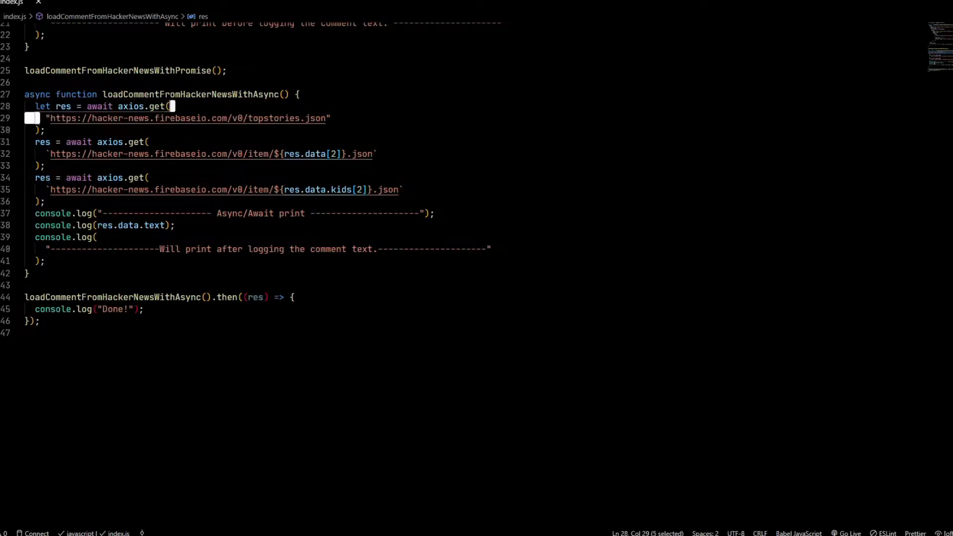
Step: Review the awaited requests, the comment log line, and the callback that runs after the async call
left_click(42, 142)
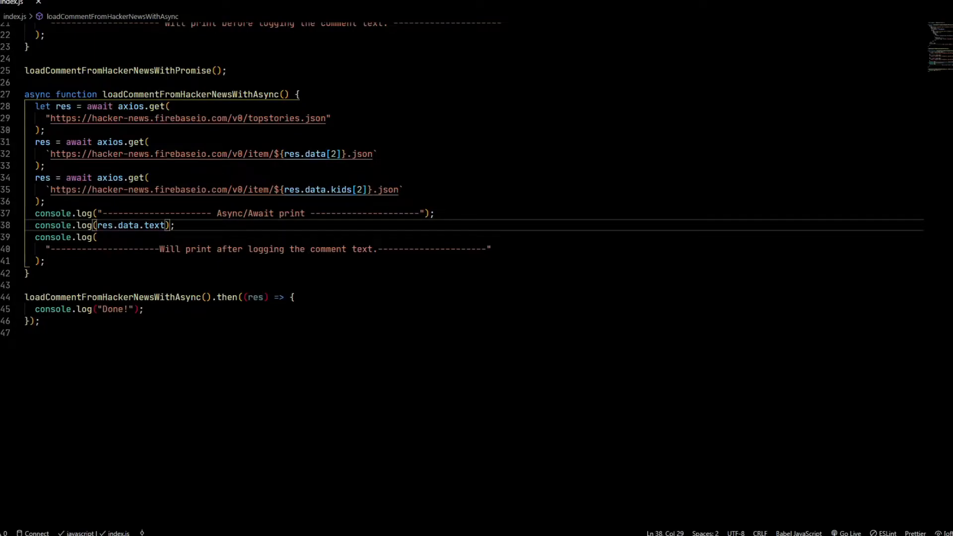
left_click(148, 177)
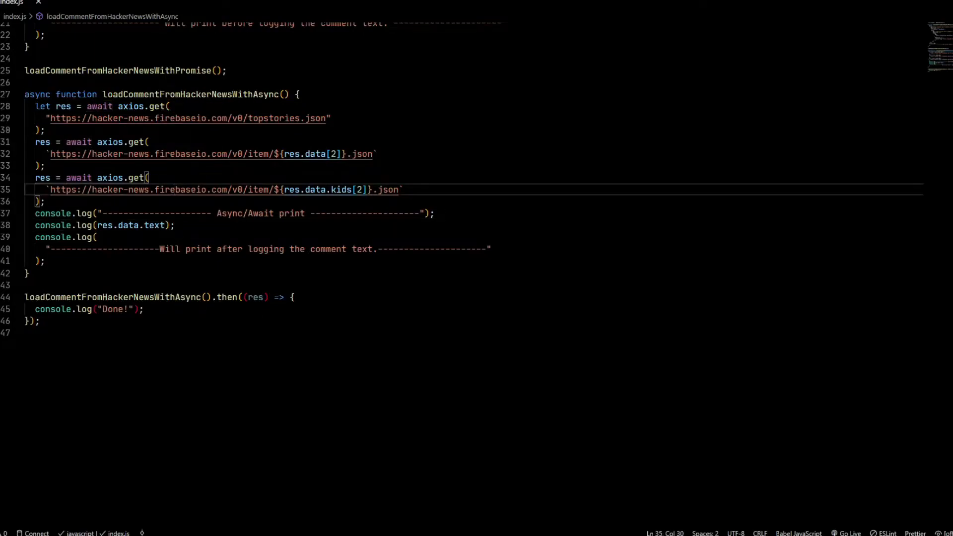
left_click(201, 95)
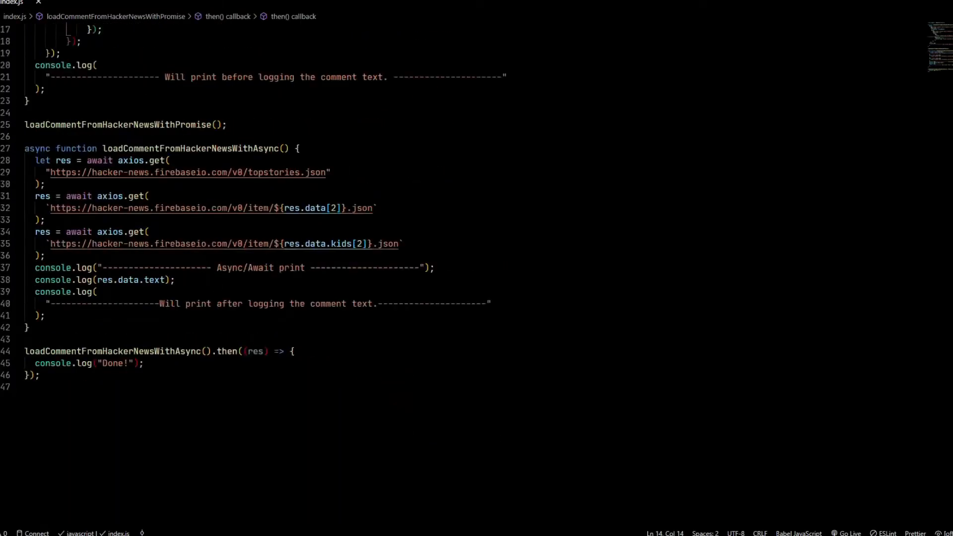
double_click(36, 148)
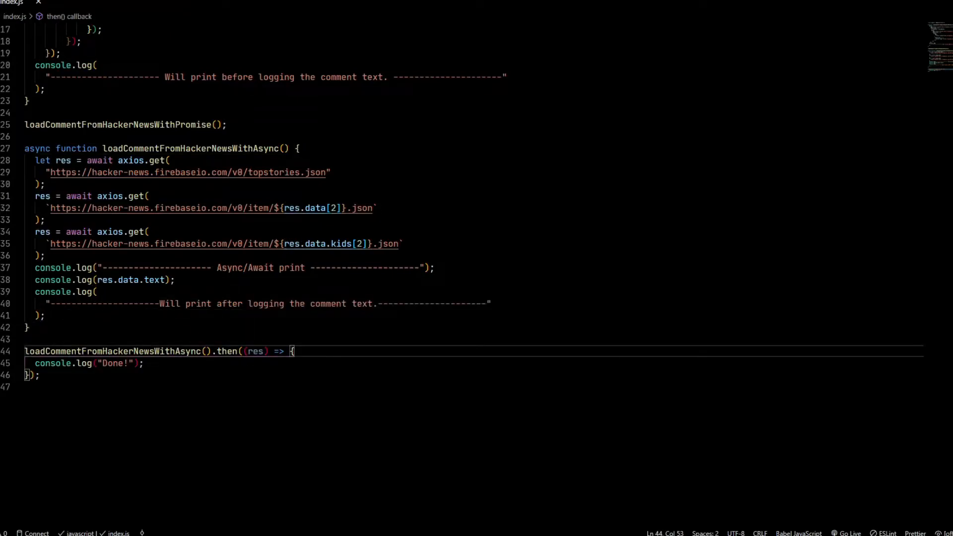
left_click(46, 315)
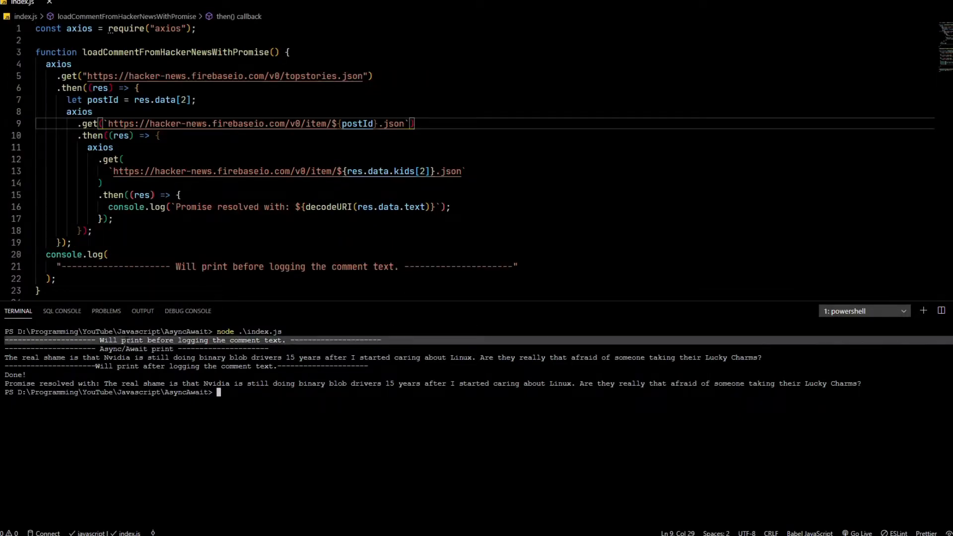
left_click(108, 254)
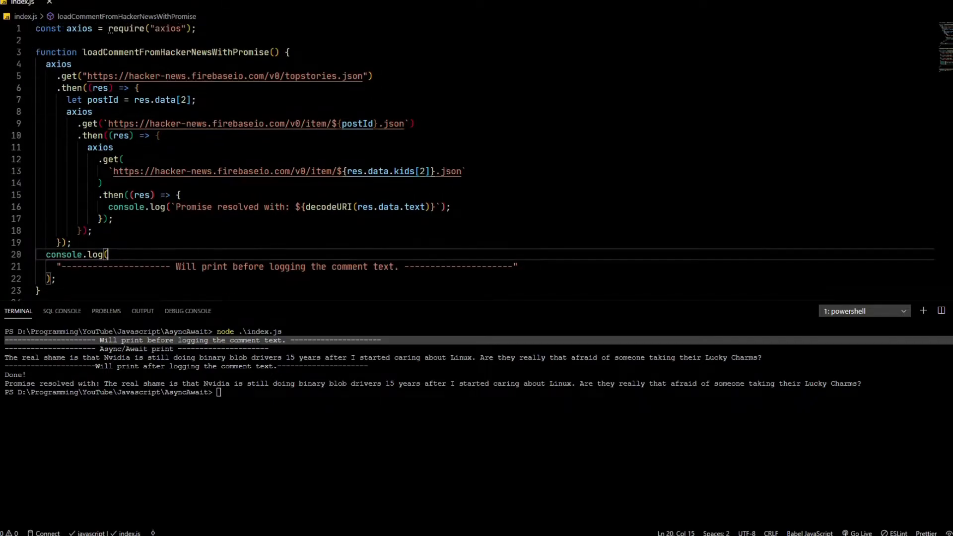
double_click(174, 52)
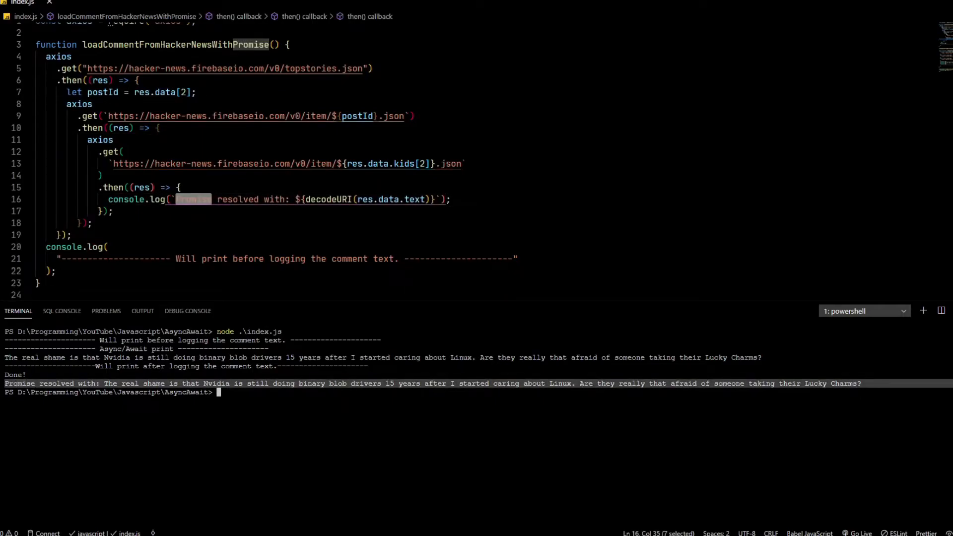
scroll("down", 3)
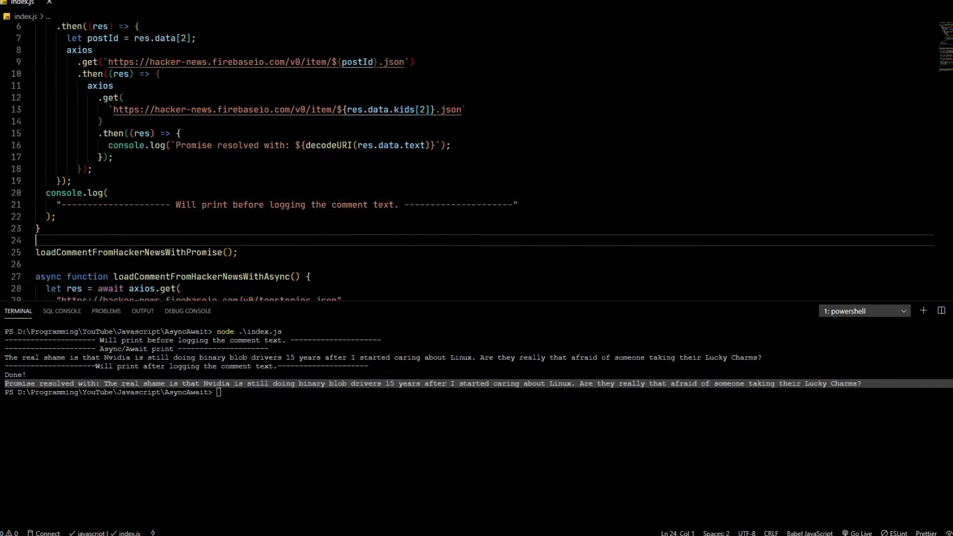
scroll("down", 3)
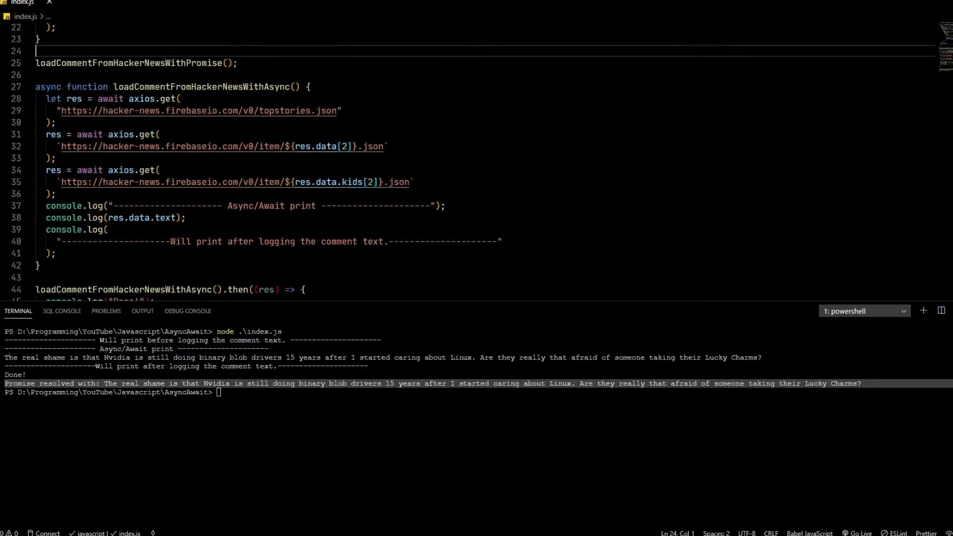
left_click(306, 86)
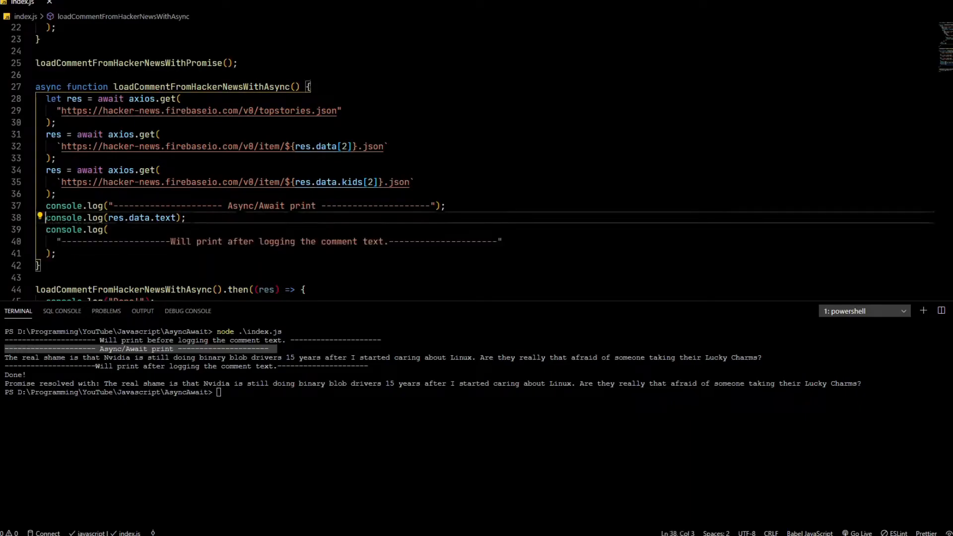
double_click(114, 218)
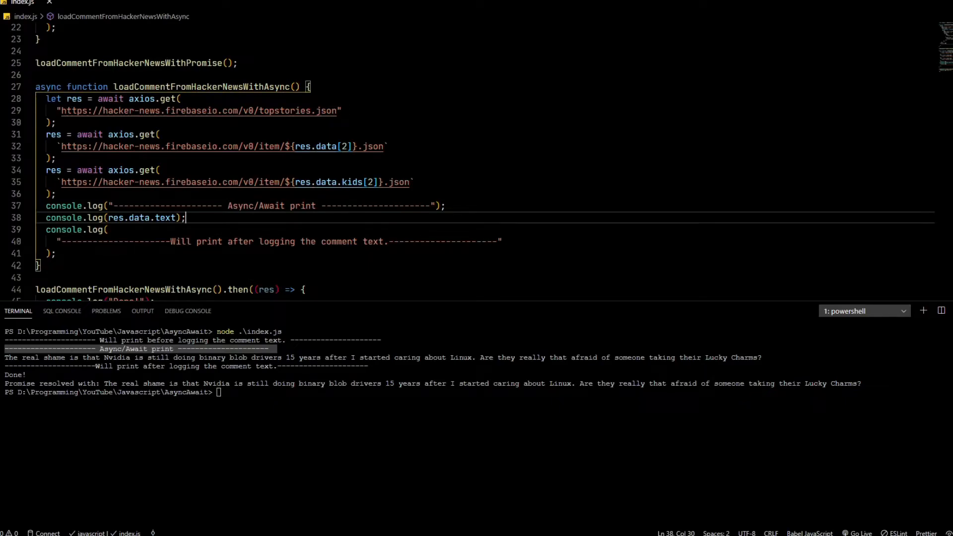
mouse_move(60, 206)
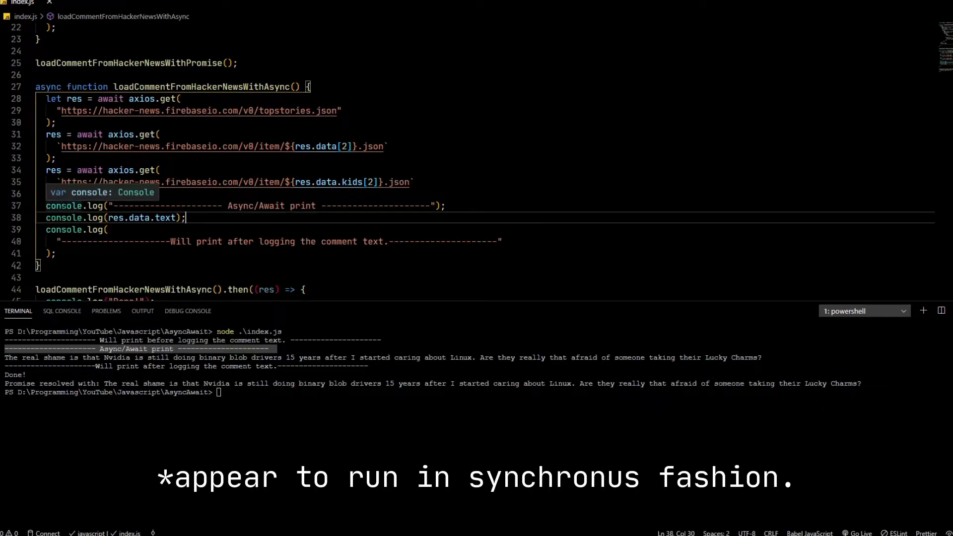
double_click(96, 206)
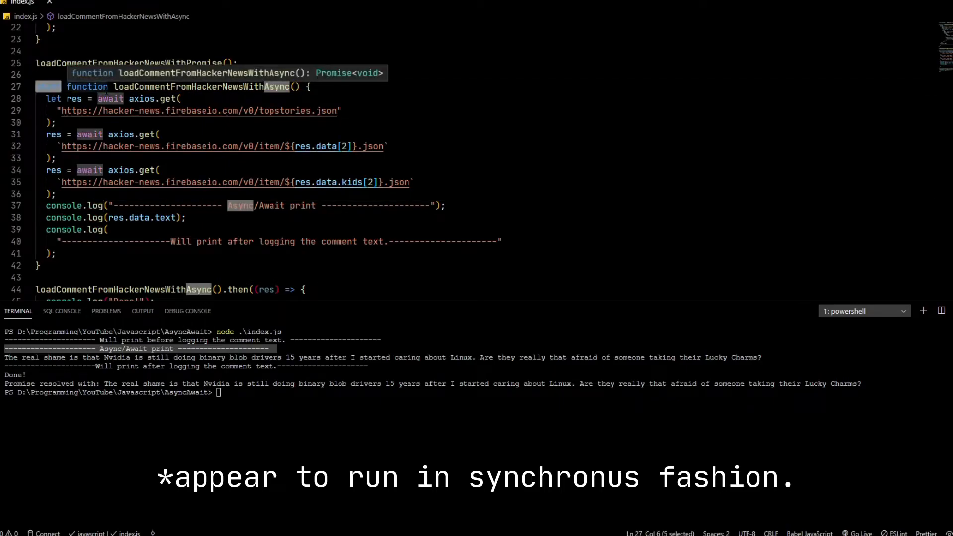
mouse_move(65, 230)
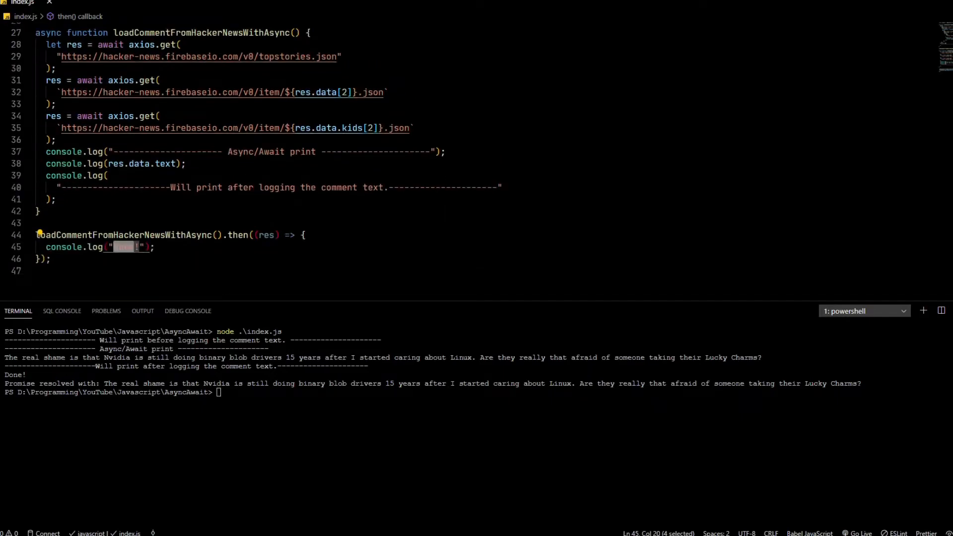
double_click(263, 234)
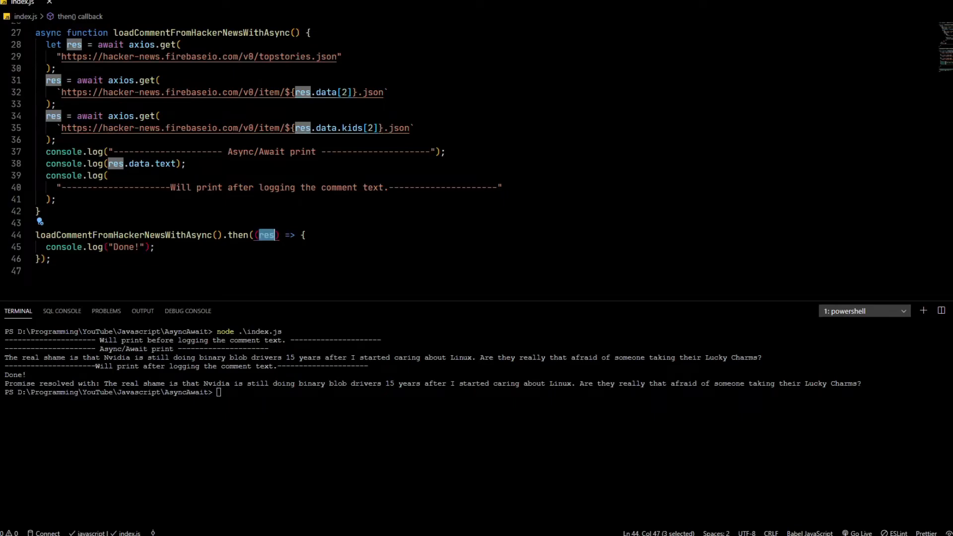
scroll("down", 3)
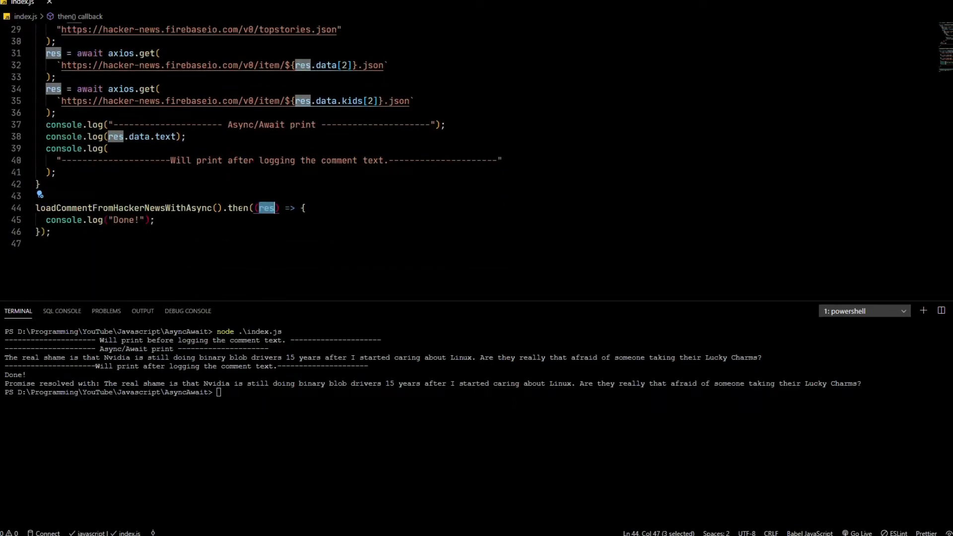